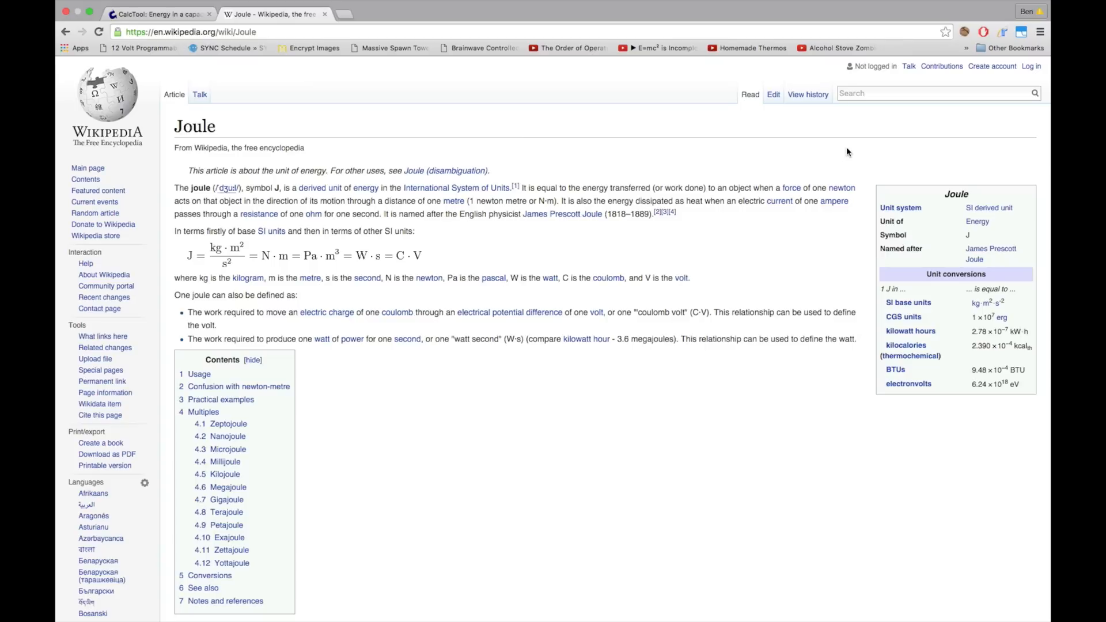
mouse_move(334, 128)
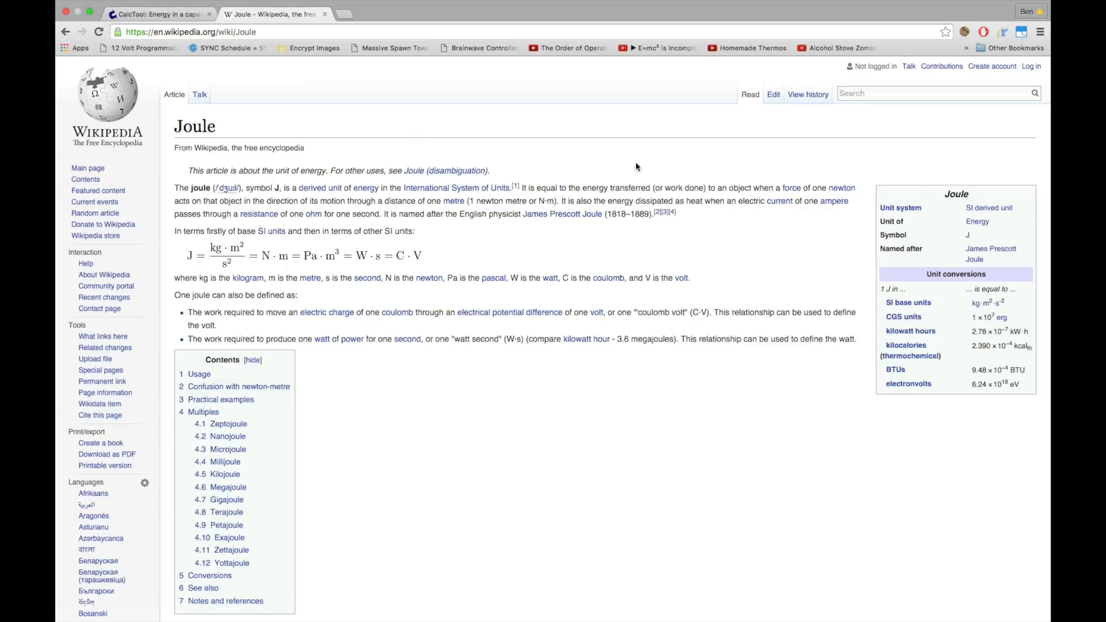
mouse_move(788, 143)
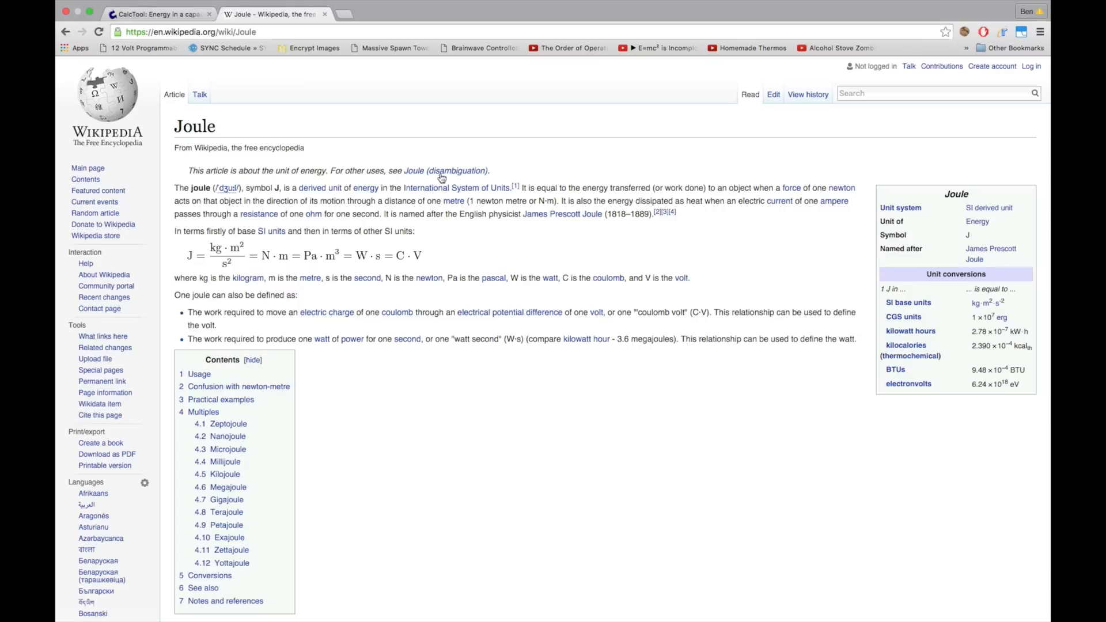
mouse_move(463, 230)
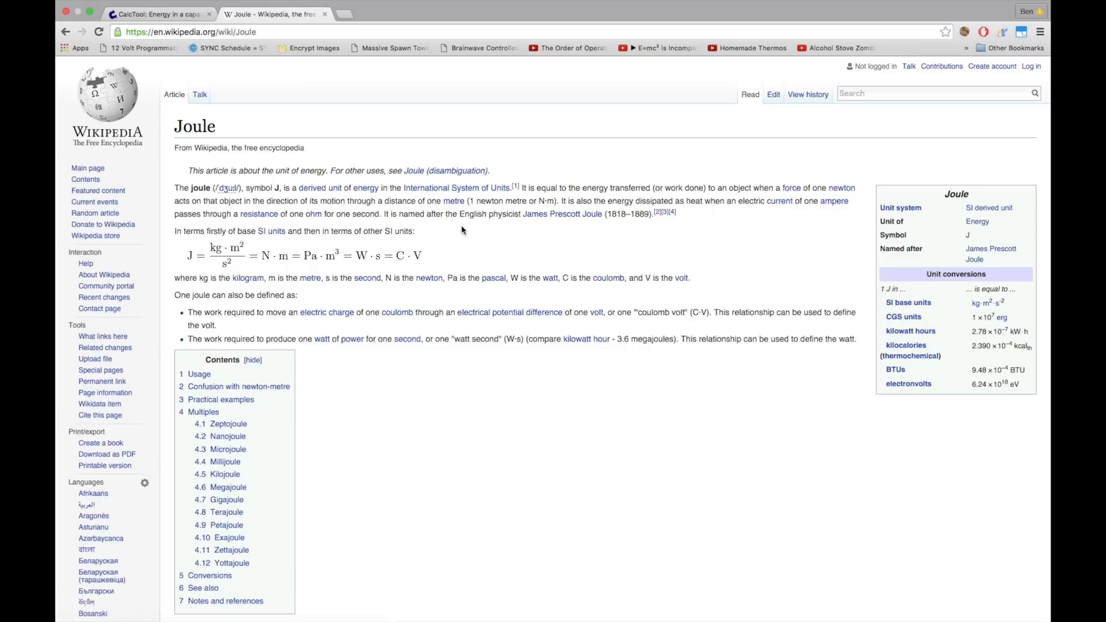
mouse_move(458, 243)
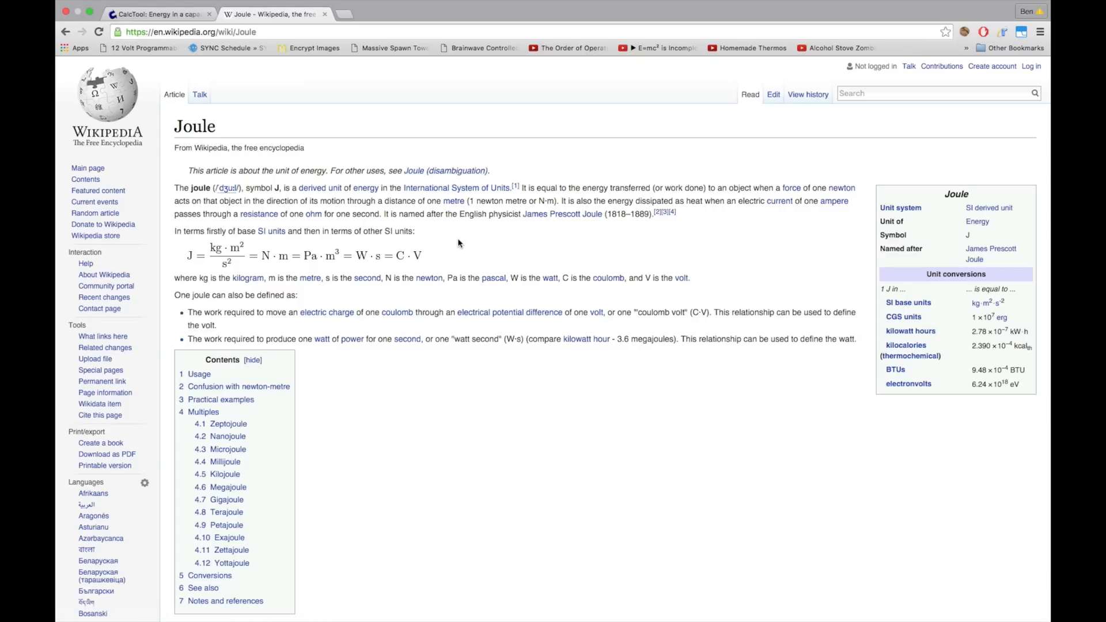
mouse_move(509, 436)
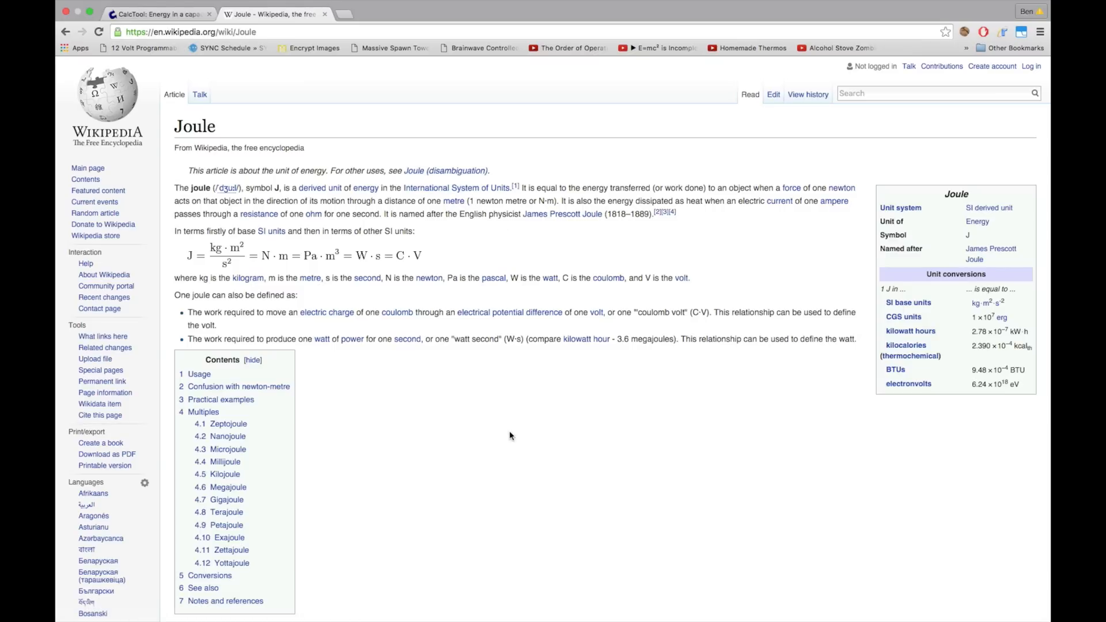
mouse_move(265, 352)
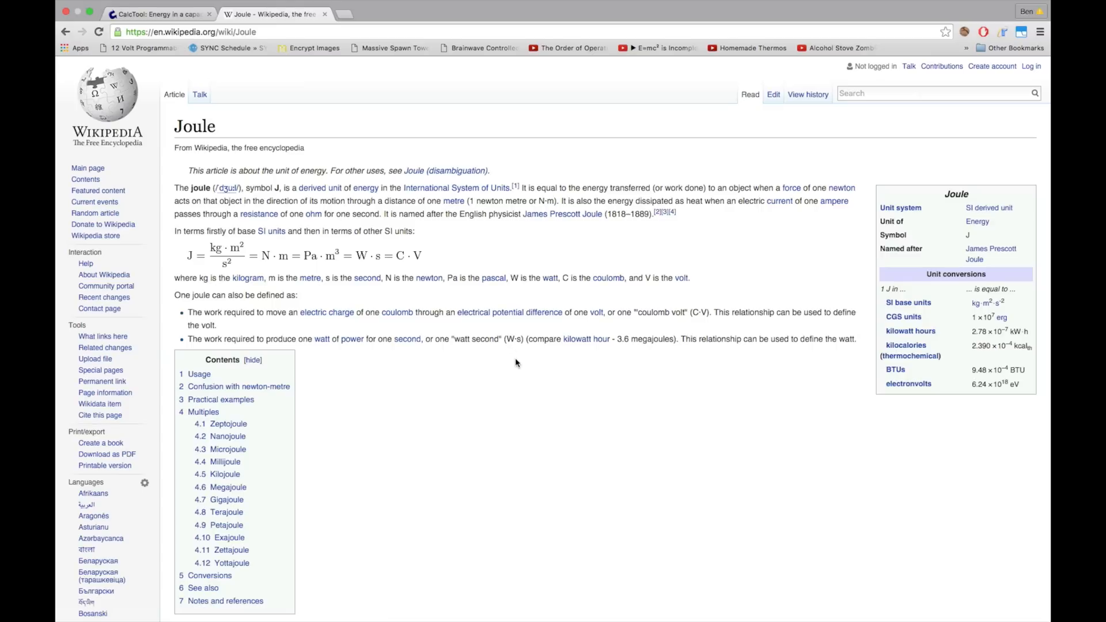
mouse_move(518, 362)
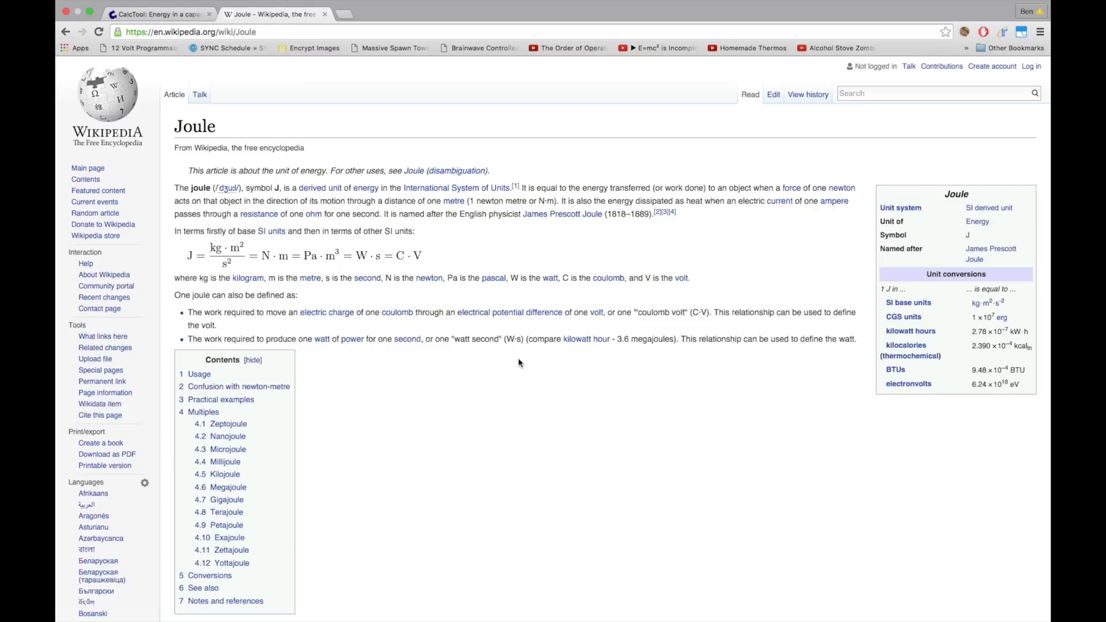
mouse_move(309, 183)
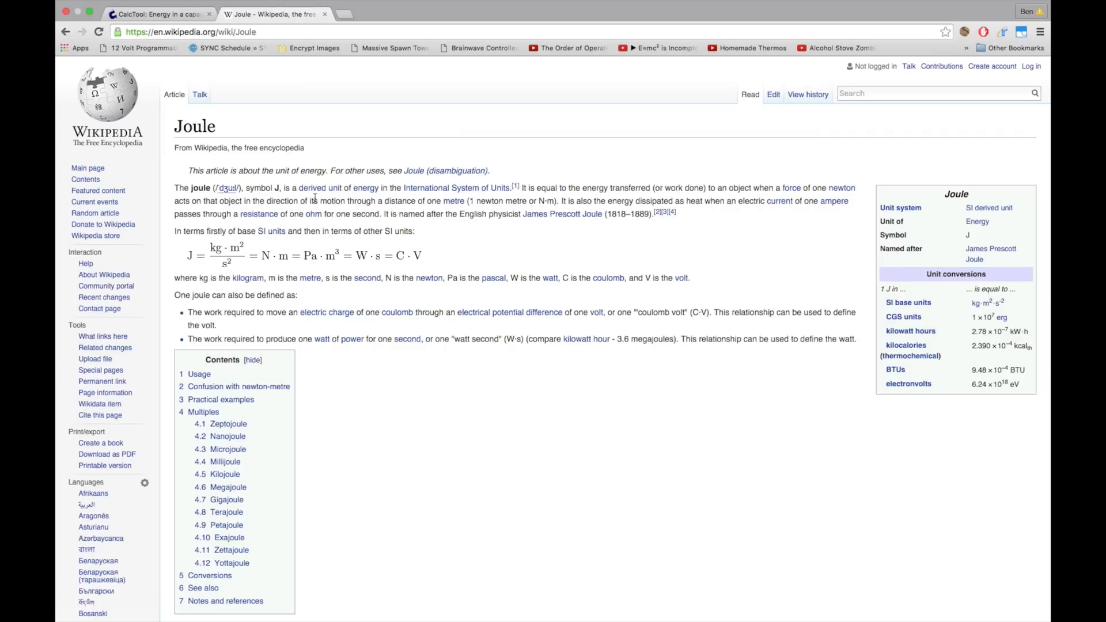
Return to CalcTool's 'Energy in a capacitor' page showing W = (1/2) C V².
click(157, 14)
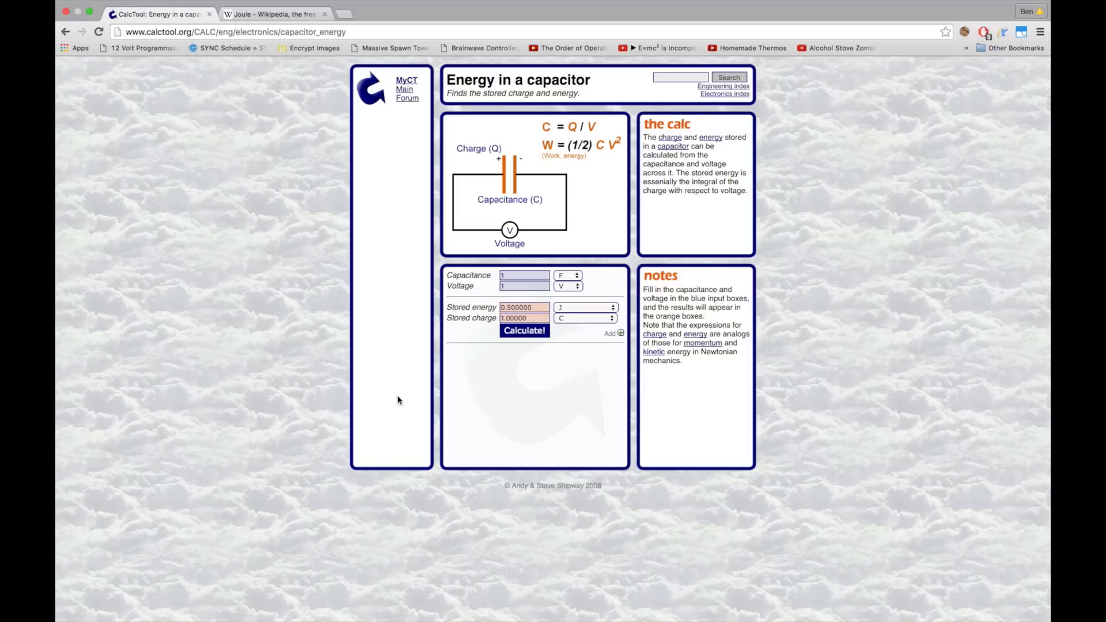
mouse_move(844, 319)
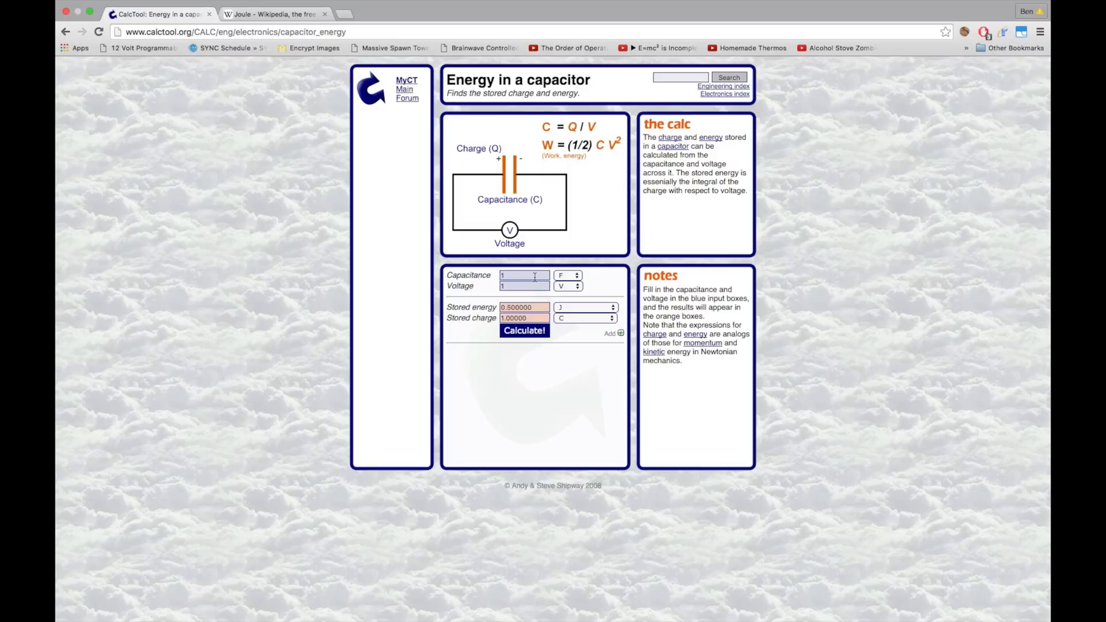
mouse_move(600, 172)
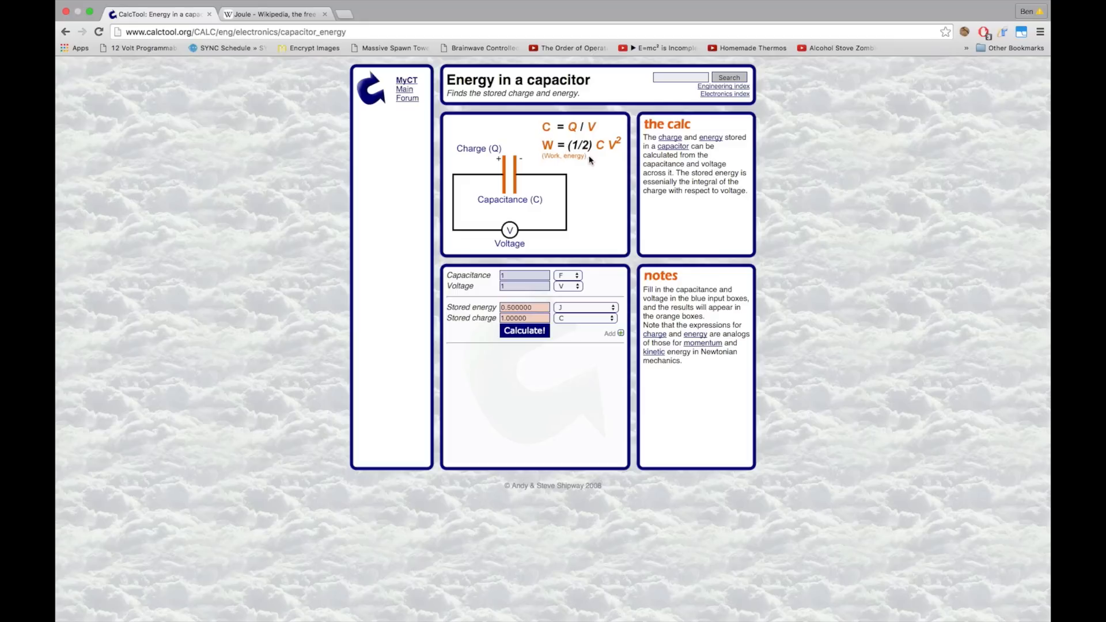
mouse_move(619, 152)
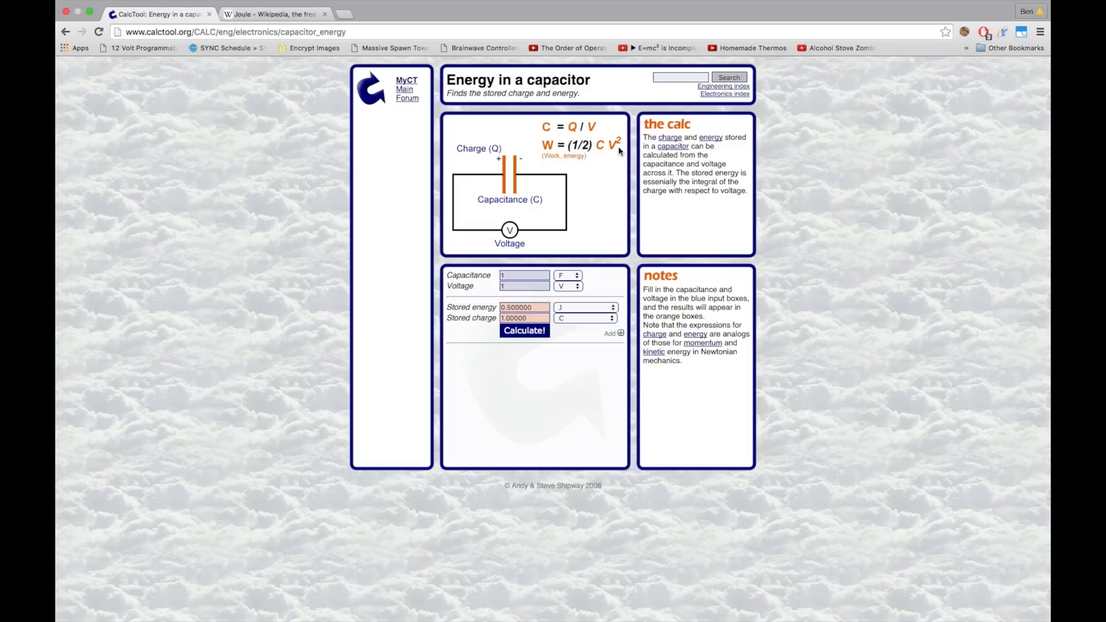
mouse_move(613, 148)
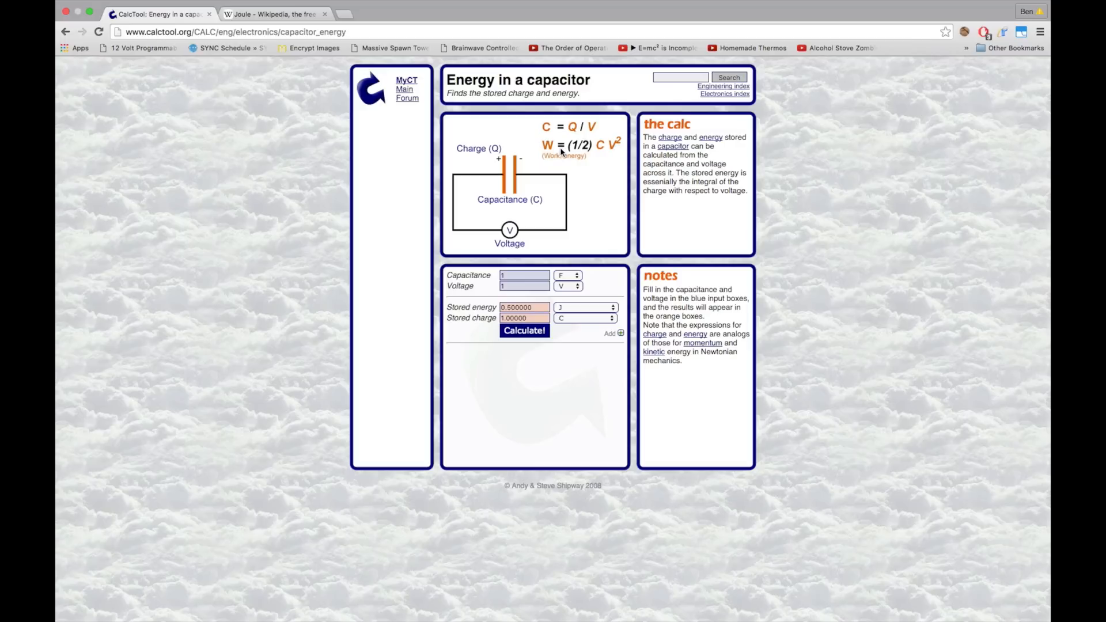
mouse_move(587, 154)
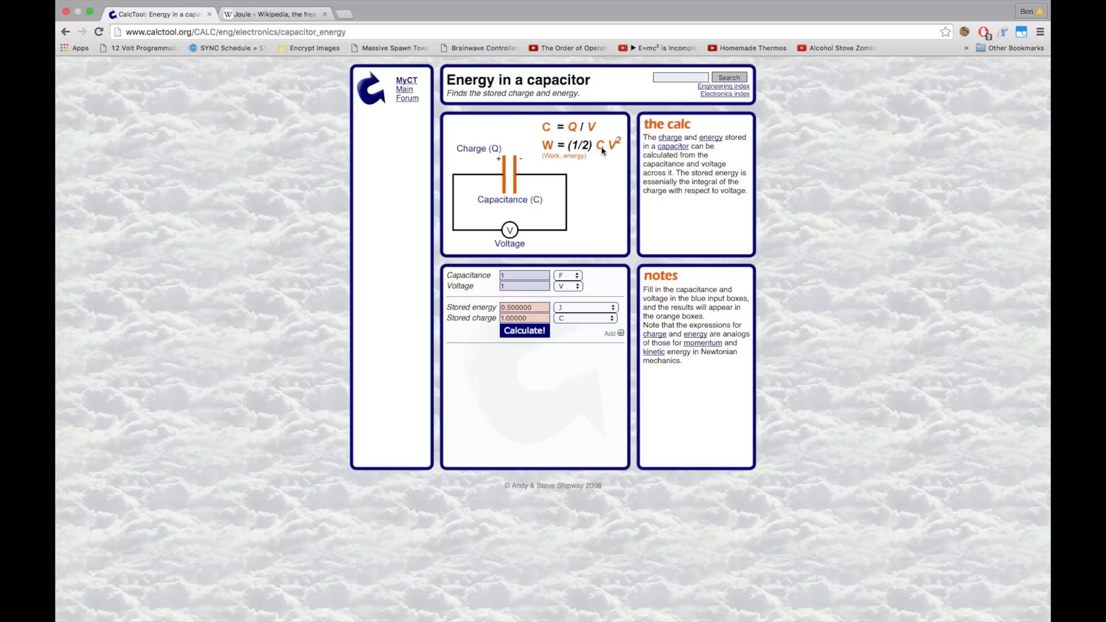
mouse_move(608, 165)
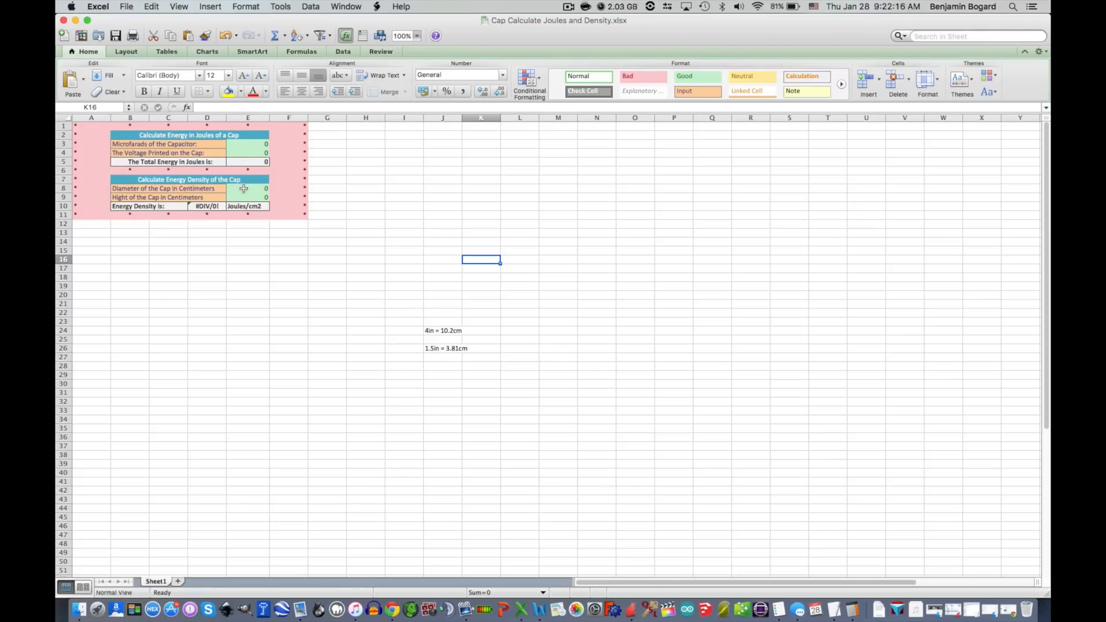
mouse_move(243, 198)
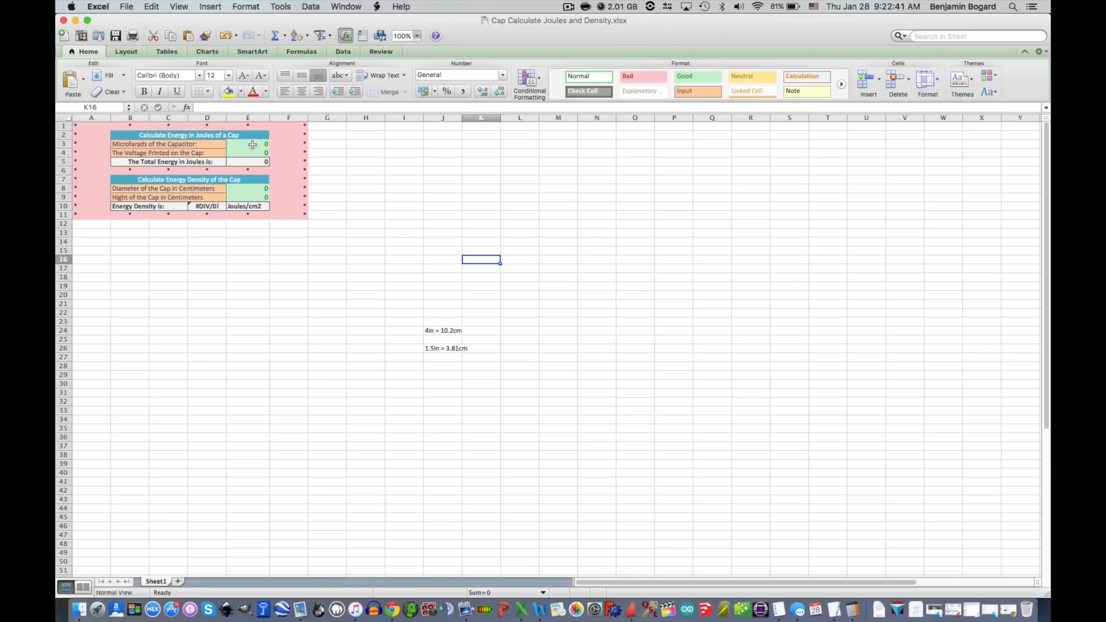
mouse_move(251, 161)
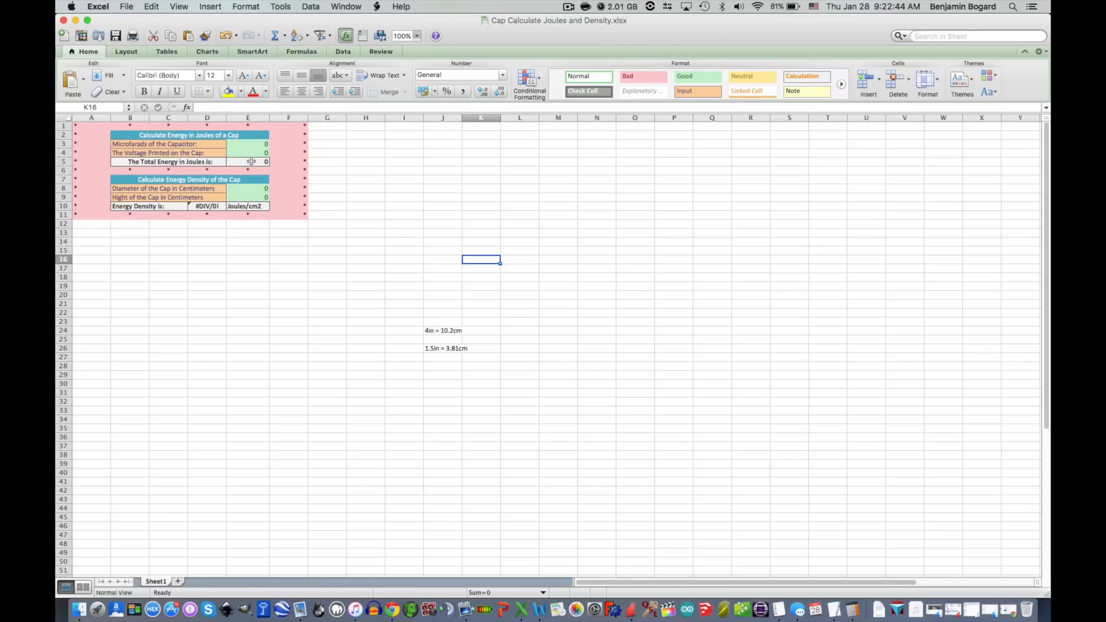
View the Cap Calculate Joules and Density workbook, whose energy total reads zero.
click(247, 161)
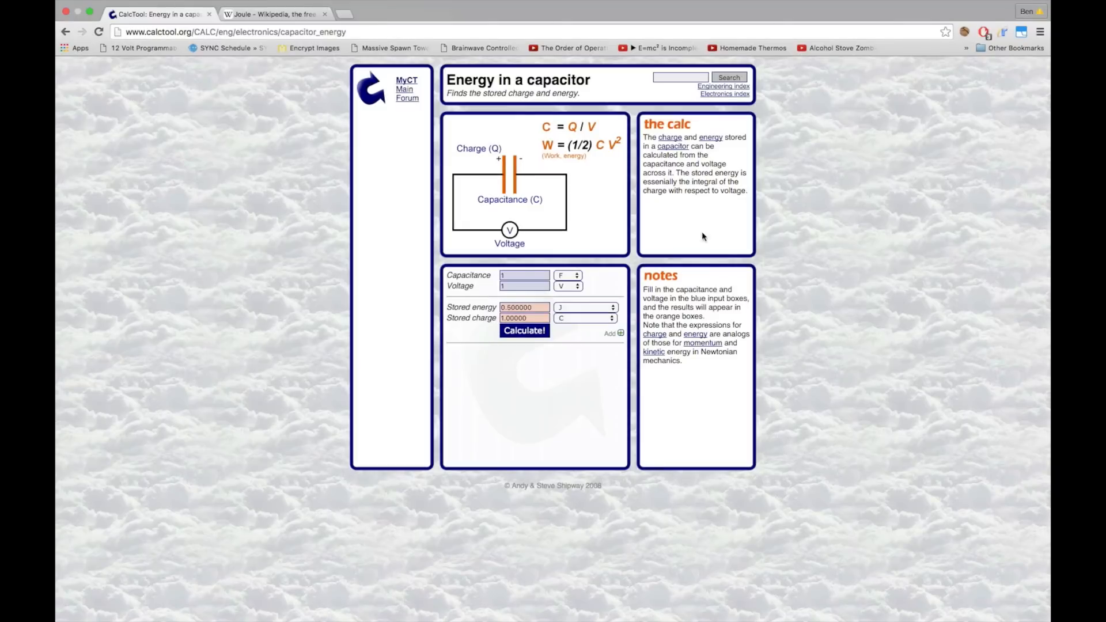
mouse_move(532, 148)
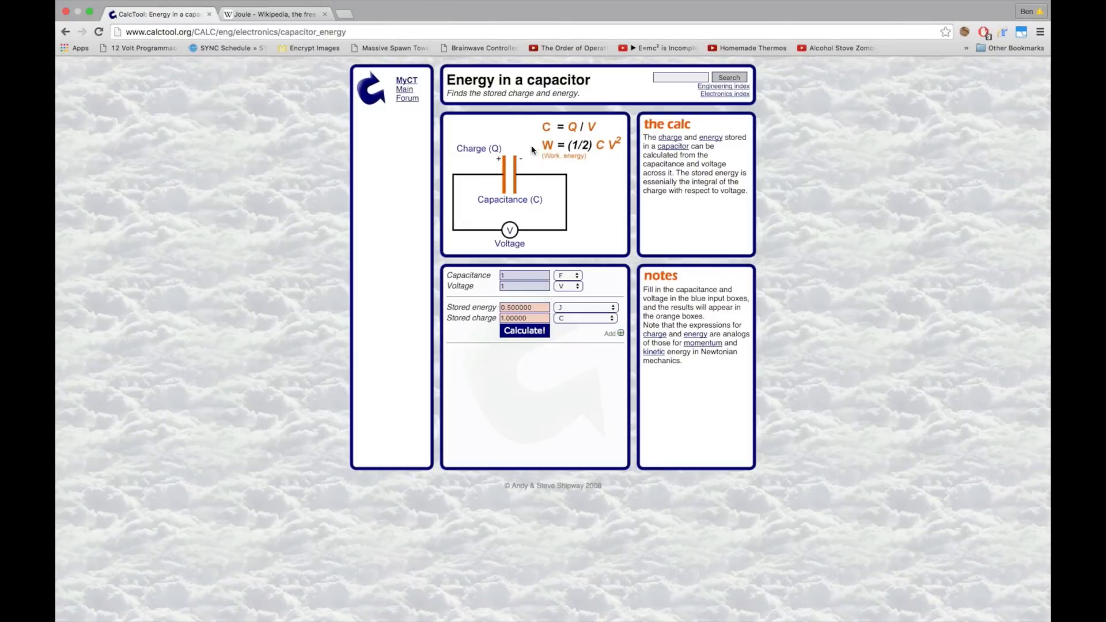
mouse_move(610, 150)
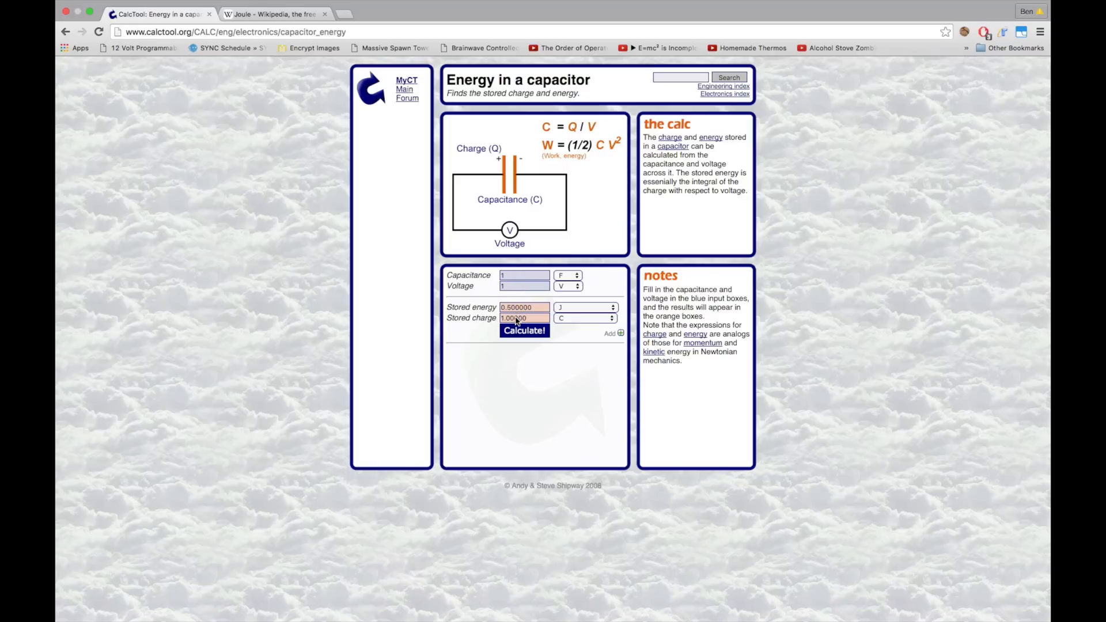
click(78, 608)
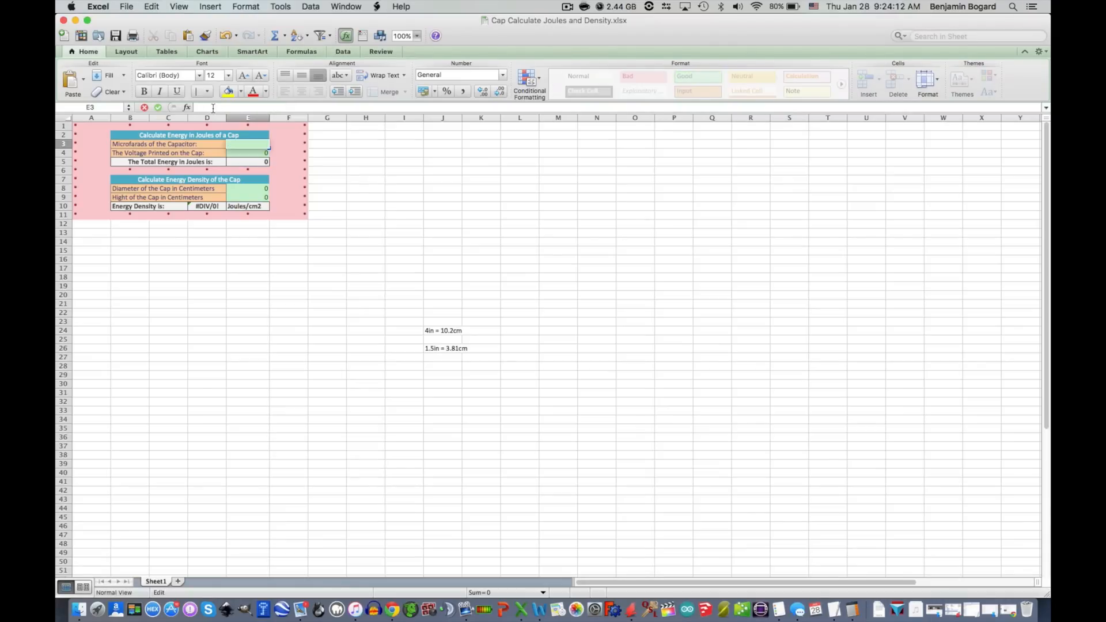
Enter 1000000 microfarads as the capacitance in E3, giving 0.5 joules.
text(1)
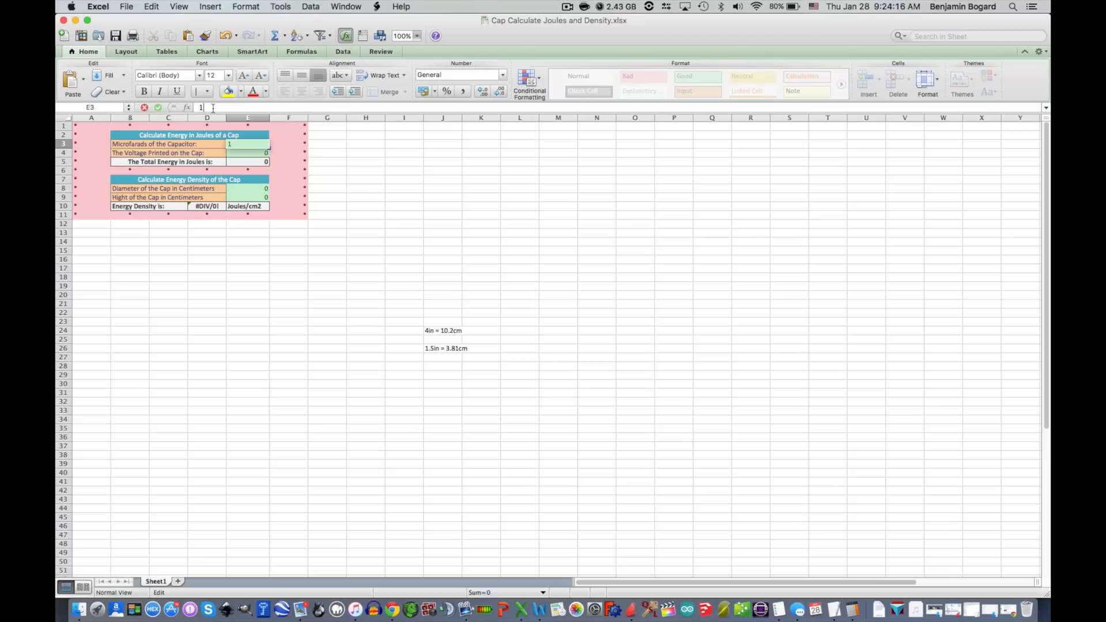
text(00000)
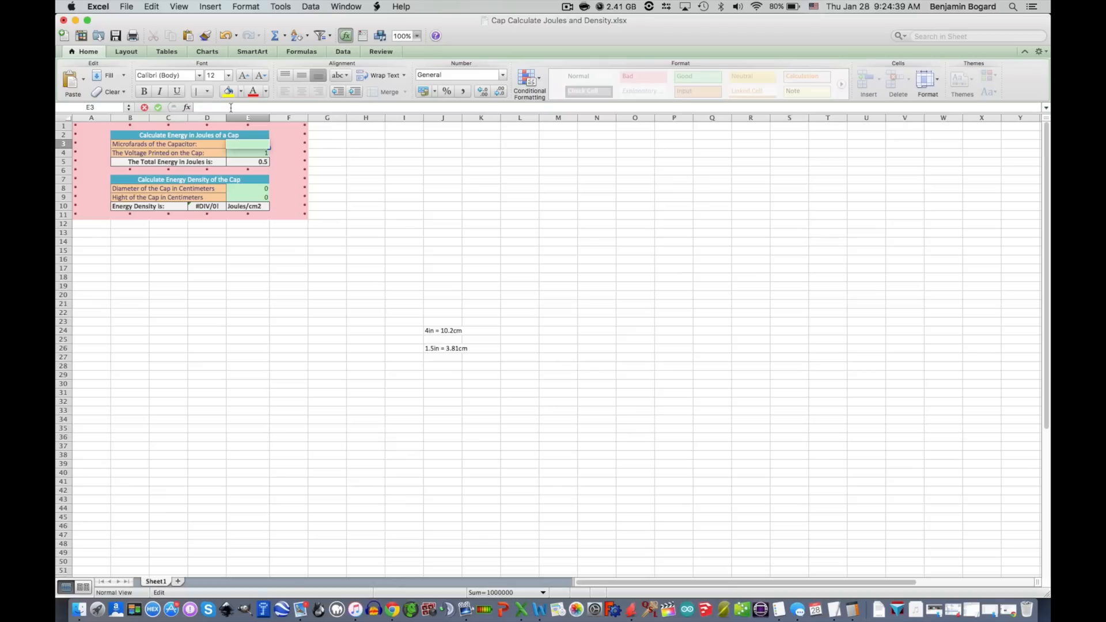
Enter 850 µF in E3 and 200 V in E4, yielding 17 joules.
text(850)
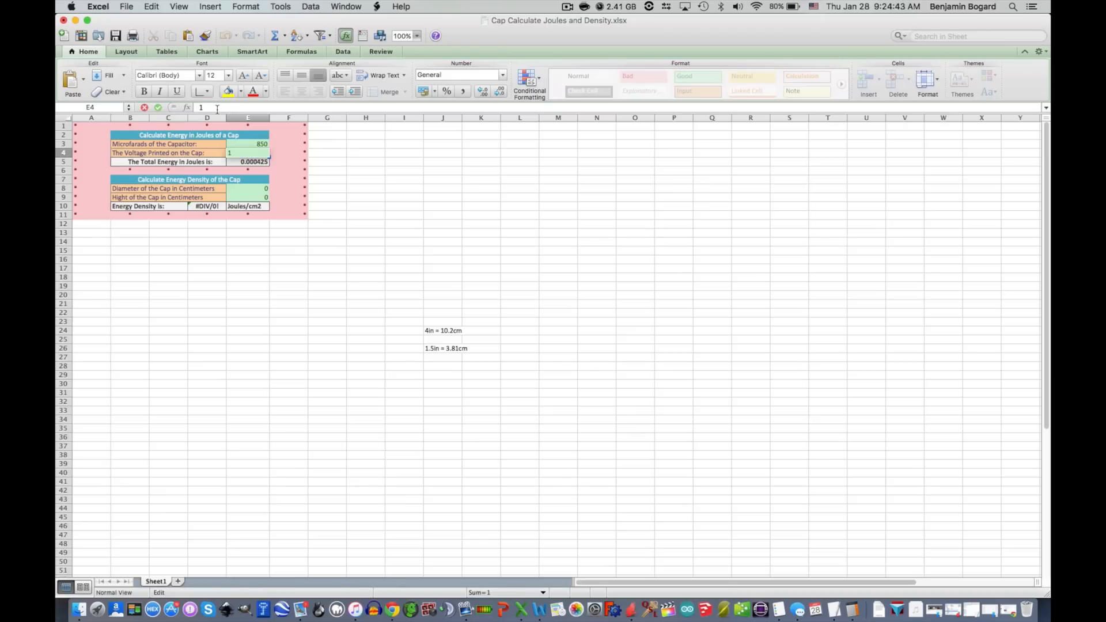
text(200)
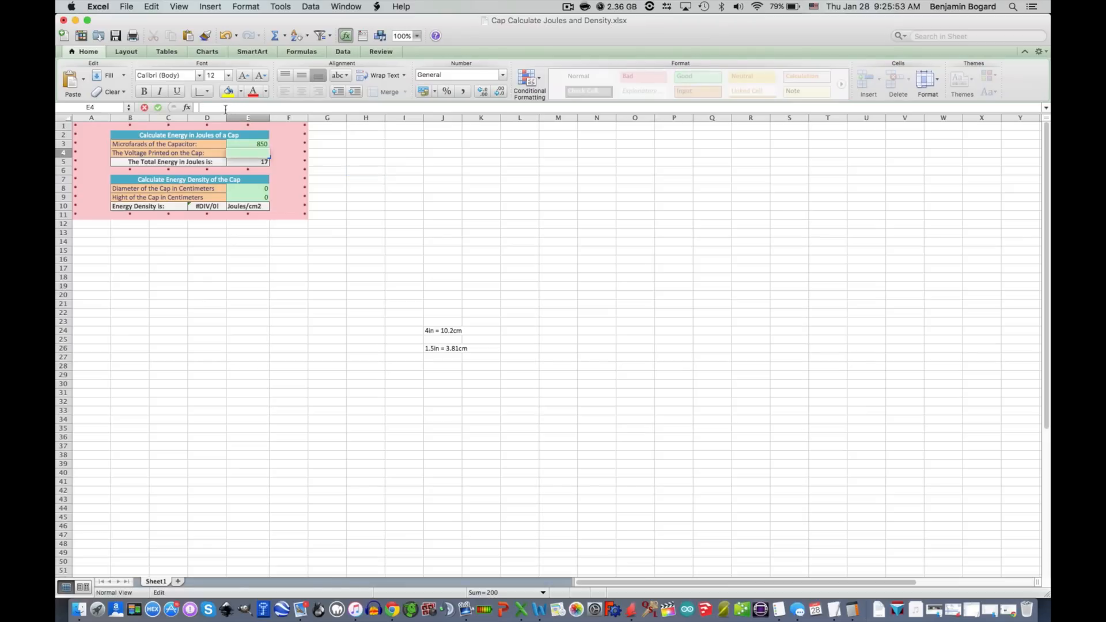
text(150)
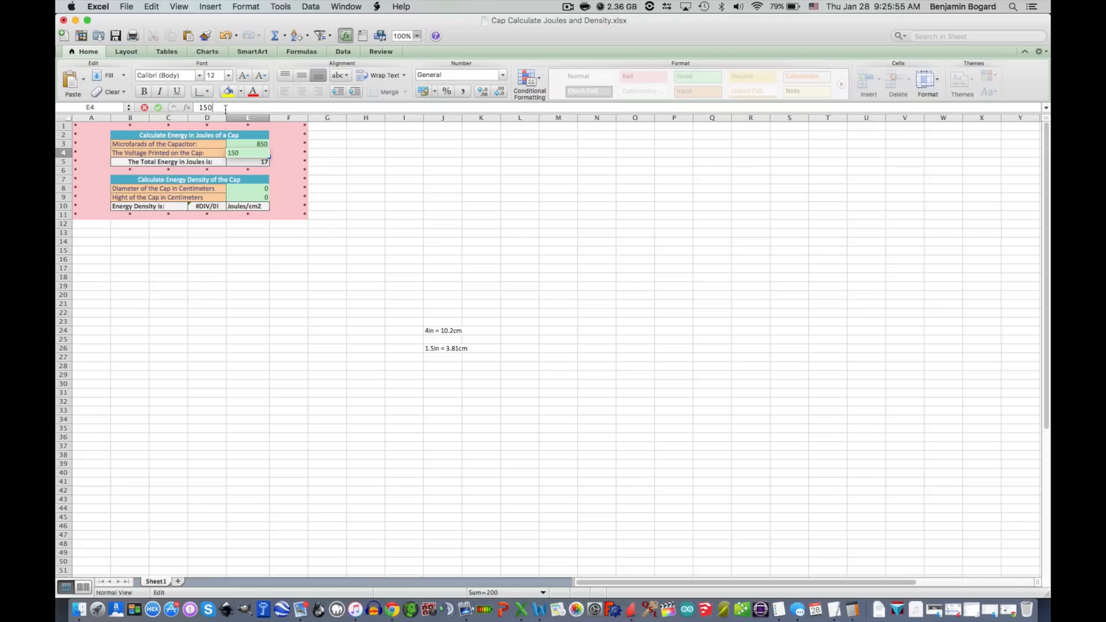
key(Return)
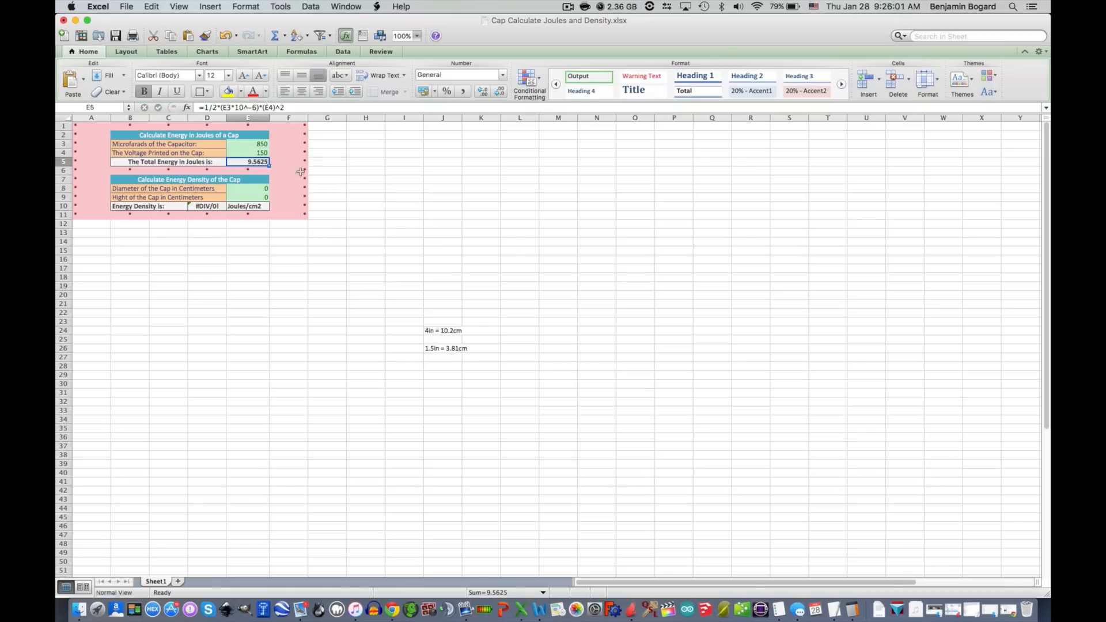
mouse_move(339, 176)
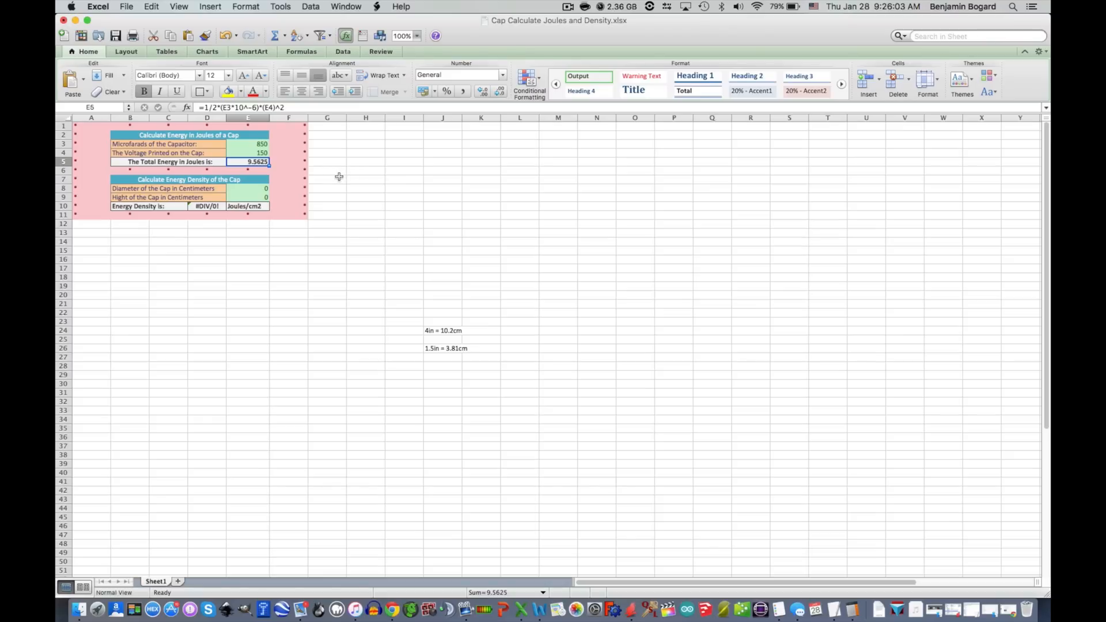
mouse_move(331, 175)
text(200)
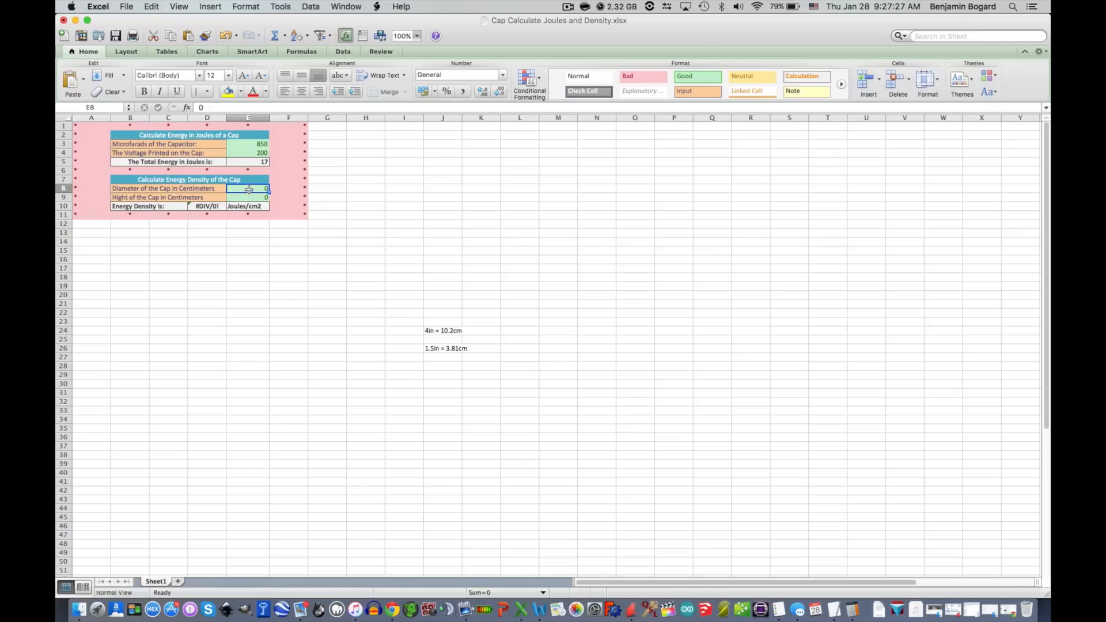
Enter diameter 3.81 cm in E8 and height 10.2 cm in E9, giving 0.146 density.
double_click(247, 188)
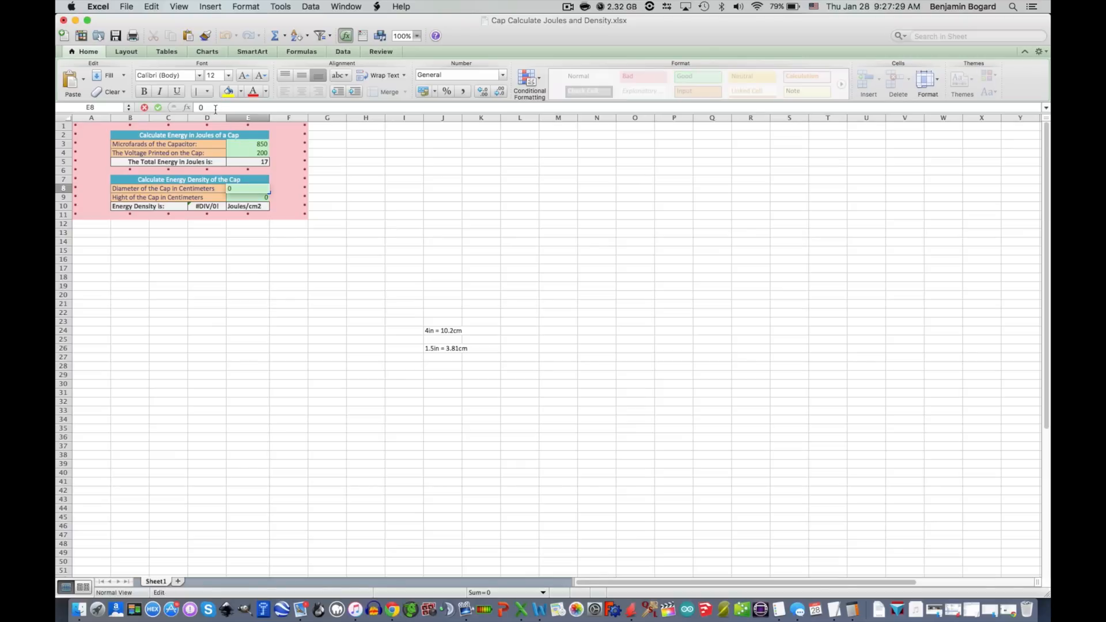
text(3.8)
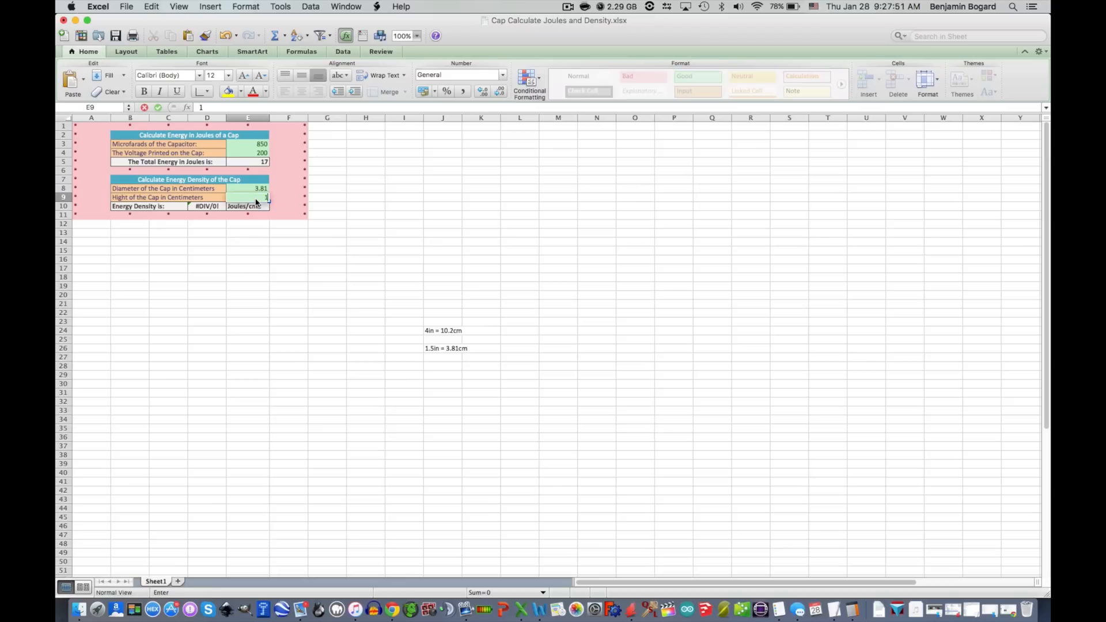
text(10.2)
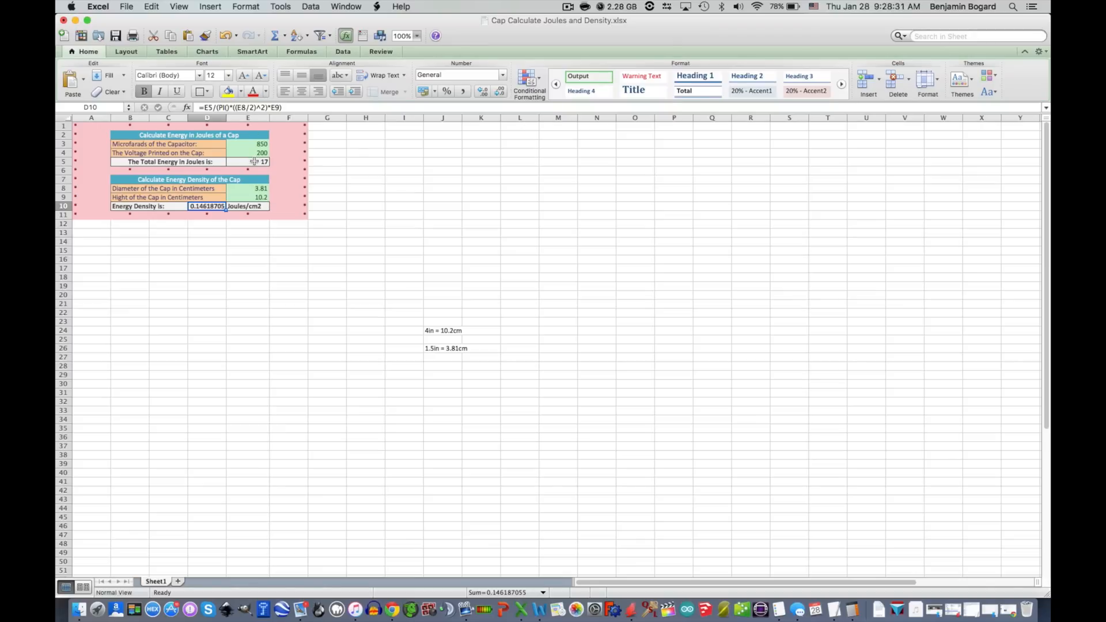
mouse_move(272, 258)
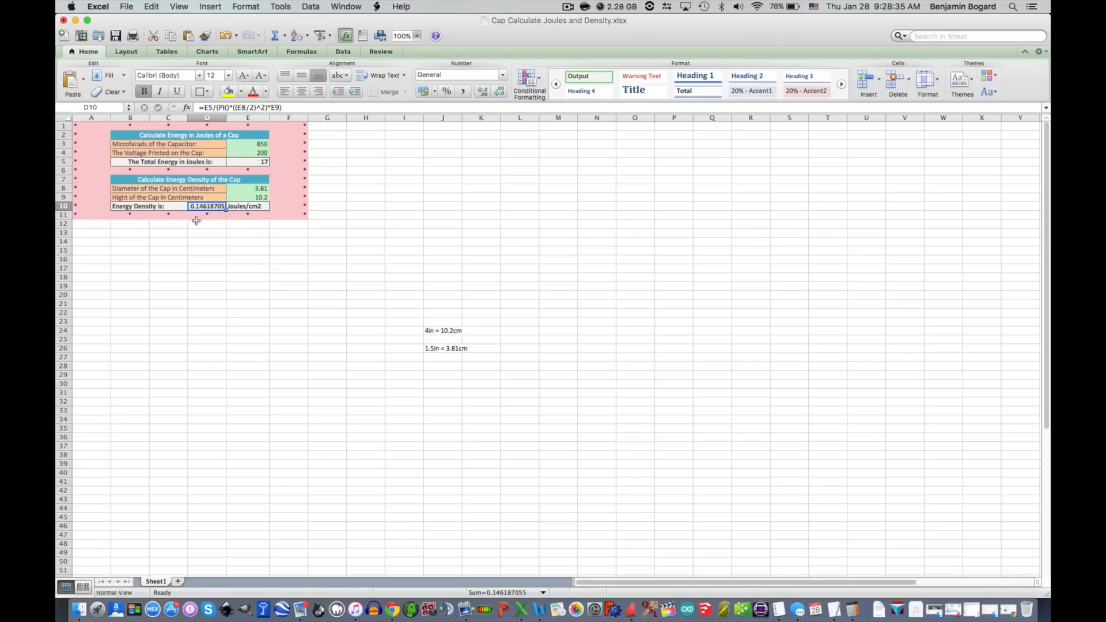
mouse_move(521, 210)
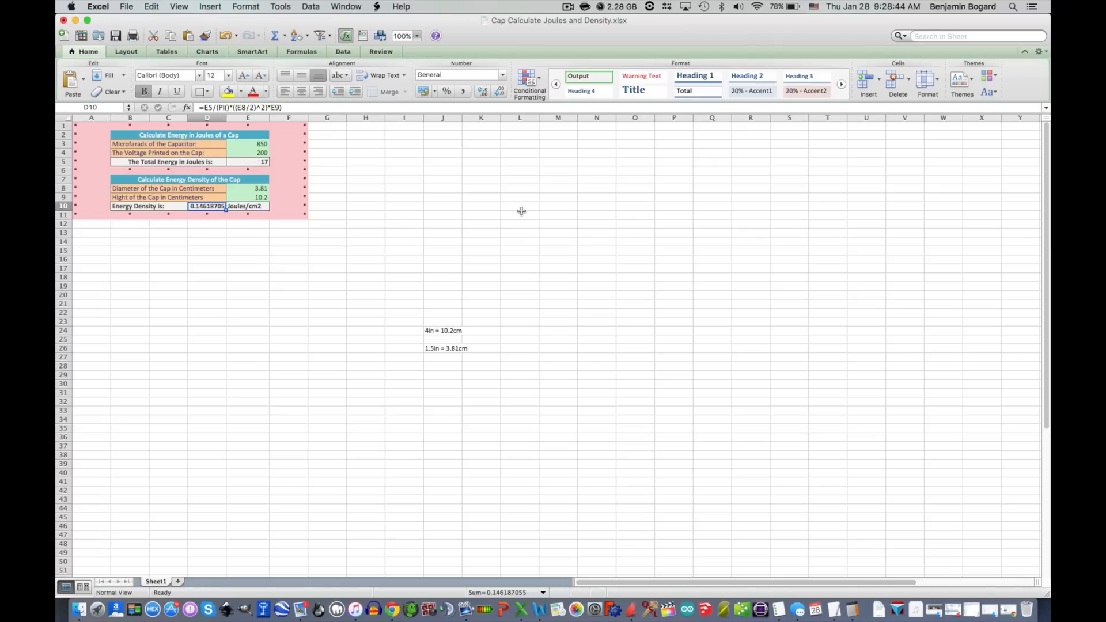